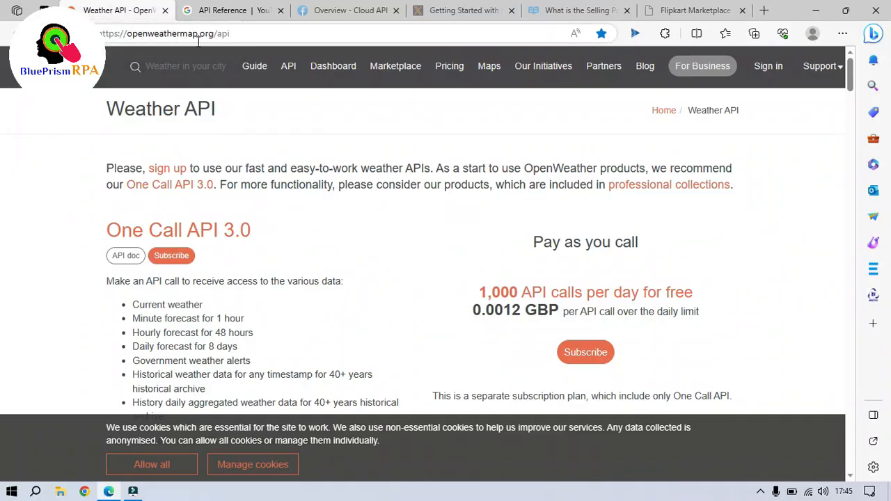
mouse_move(234, 112)
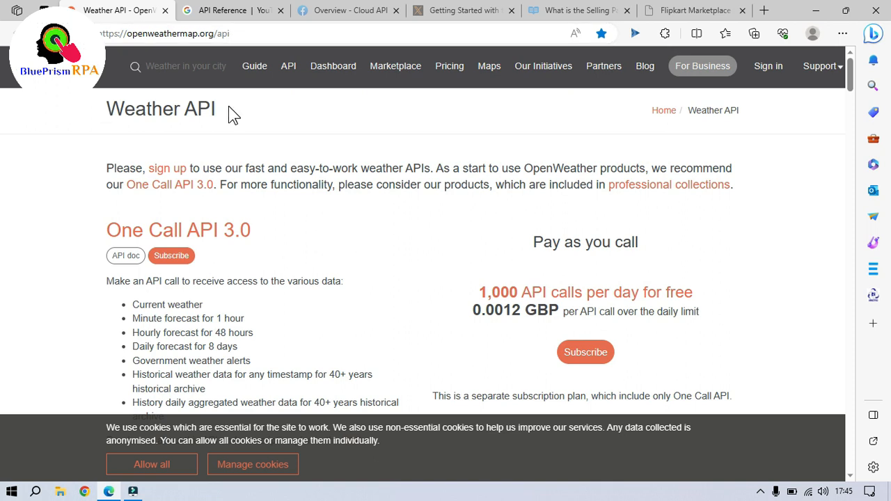
Review the weather API's Current weather and Minute forecast features, then move to the YouTube Data API reference
double_click(167, 303)
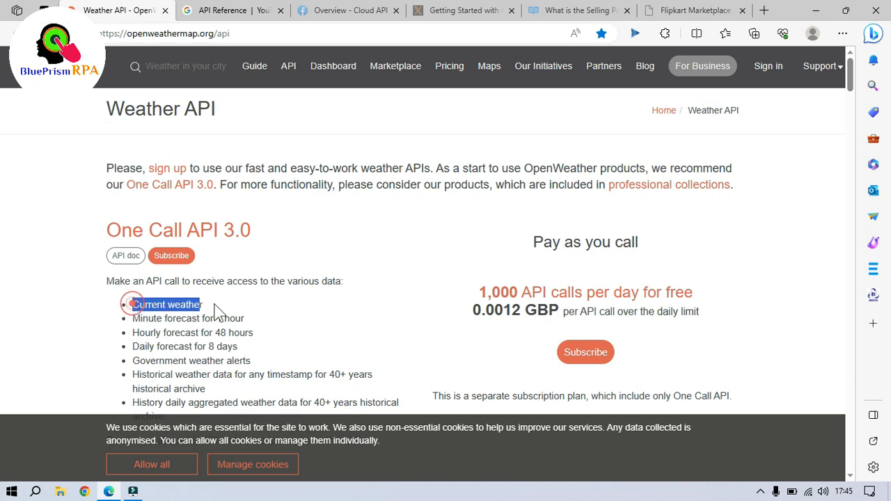
double_click(188, 317)
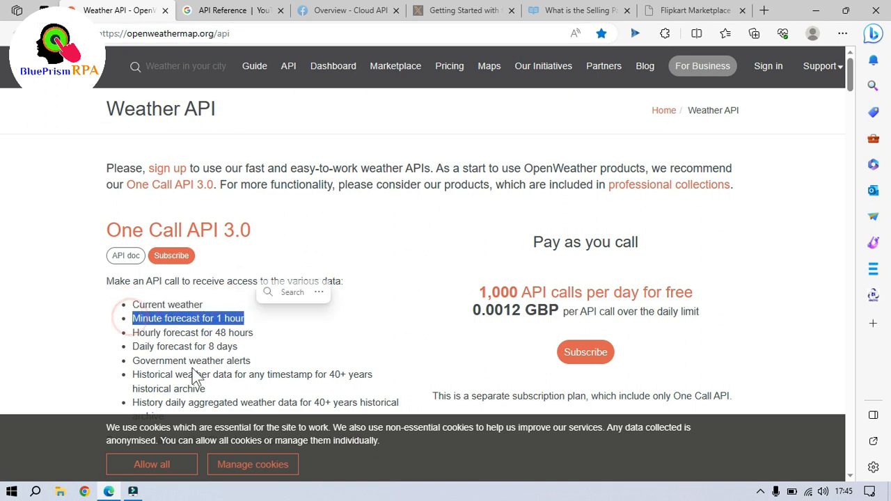
scroll(down, 3)
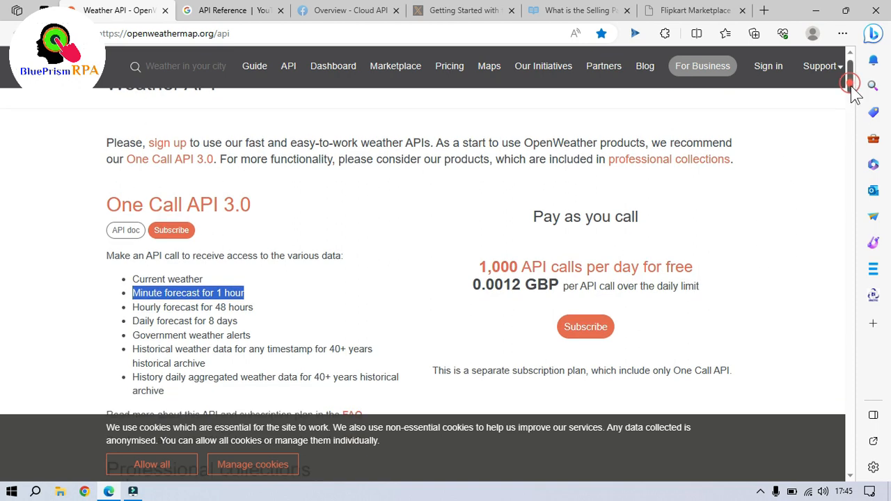
scroll(up, 3)
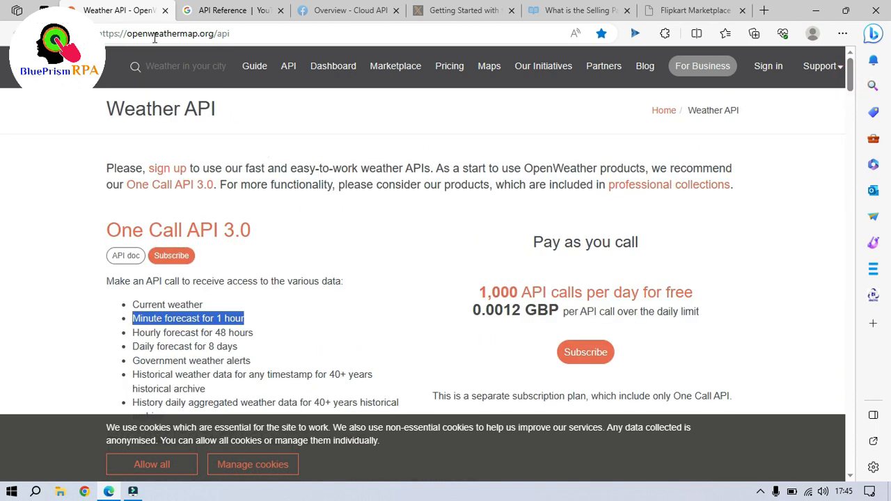
click(234, 10)
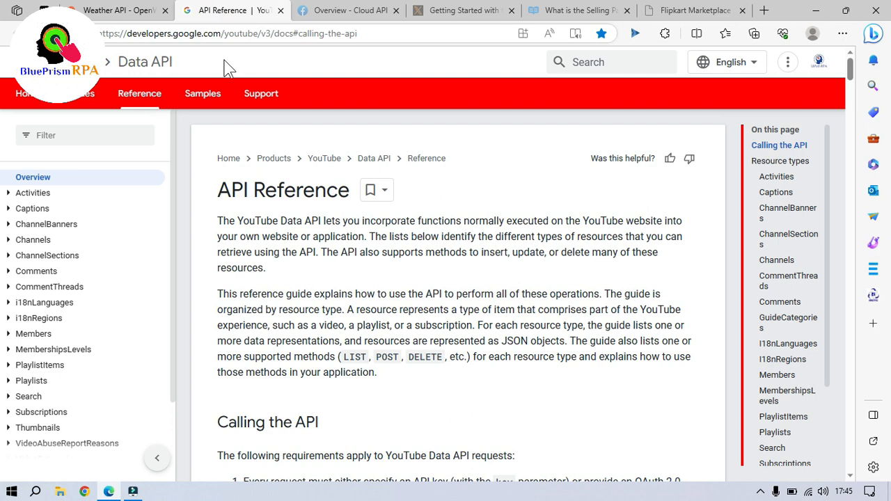
mouse_move(231, 35)
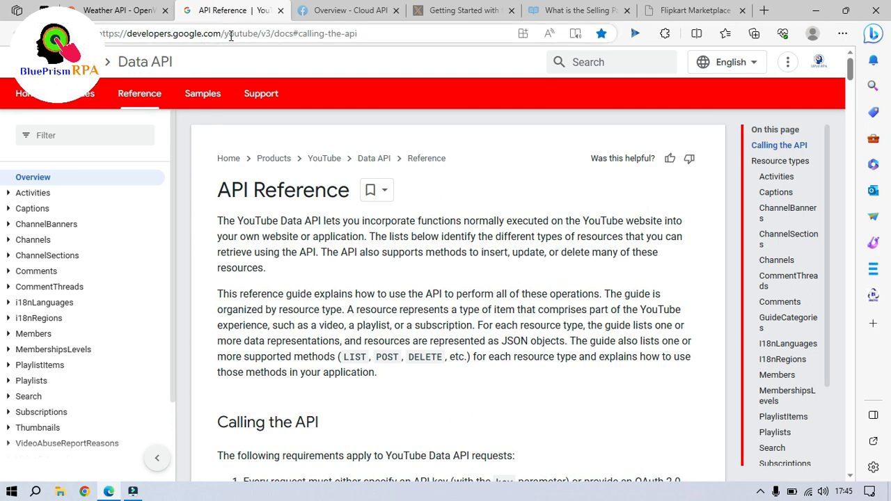
mouse_move(197, 66)
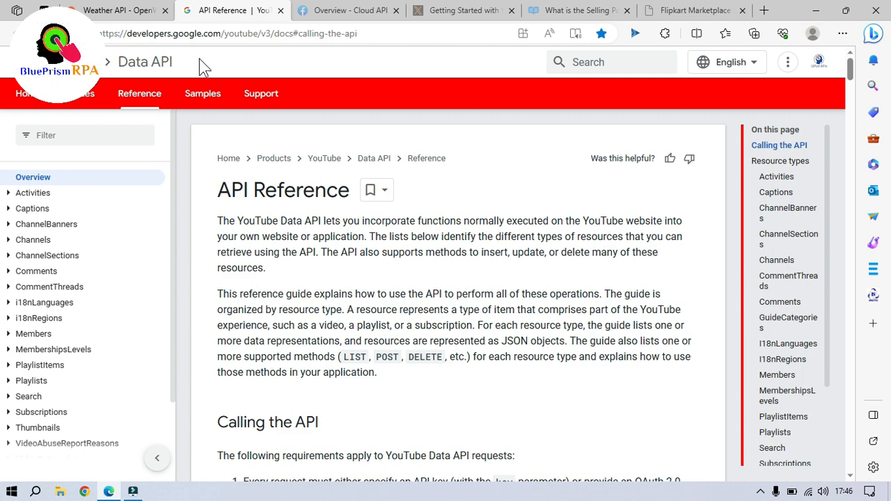
View the WhatsApp Cloud API overview on Meta for Developers, then the Twitter API getting-started page
click(341, 10)
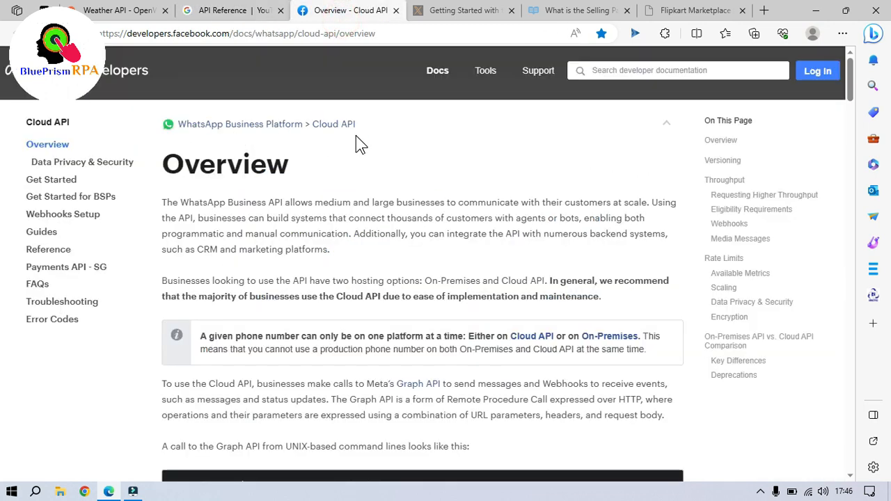
mouse_move(259, 206)
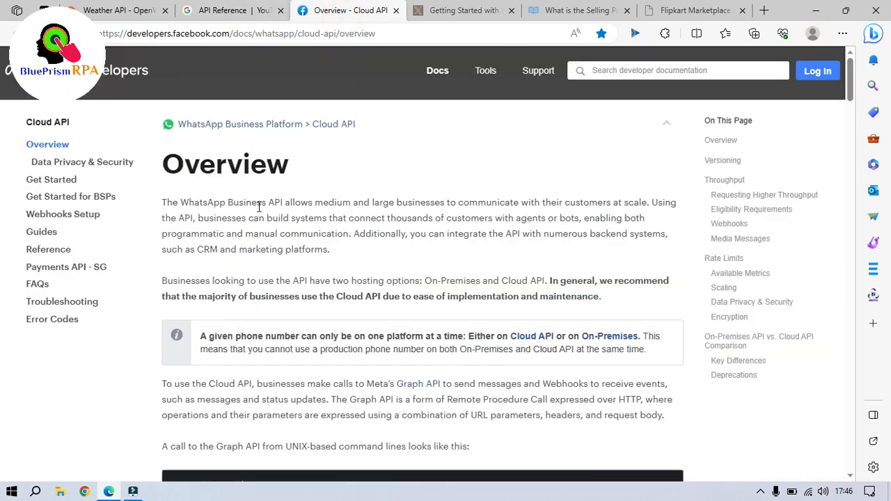
mouse_move(456, 216)
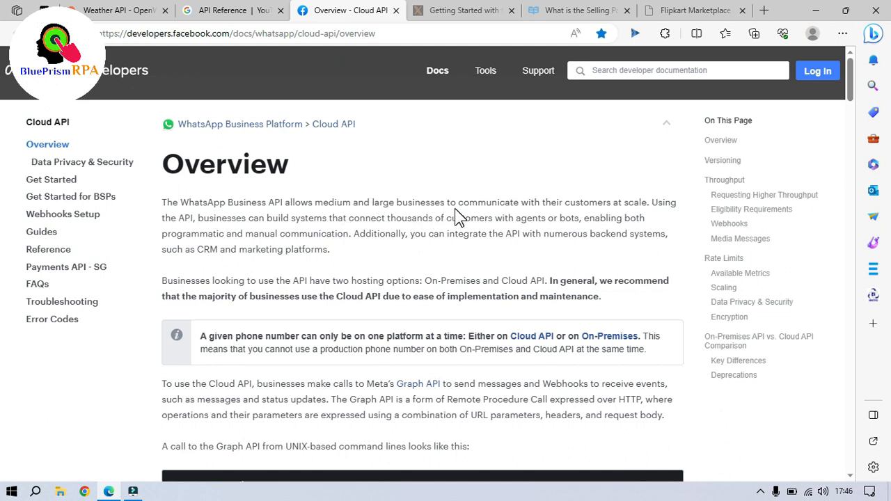
mouse_move(615, 217)
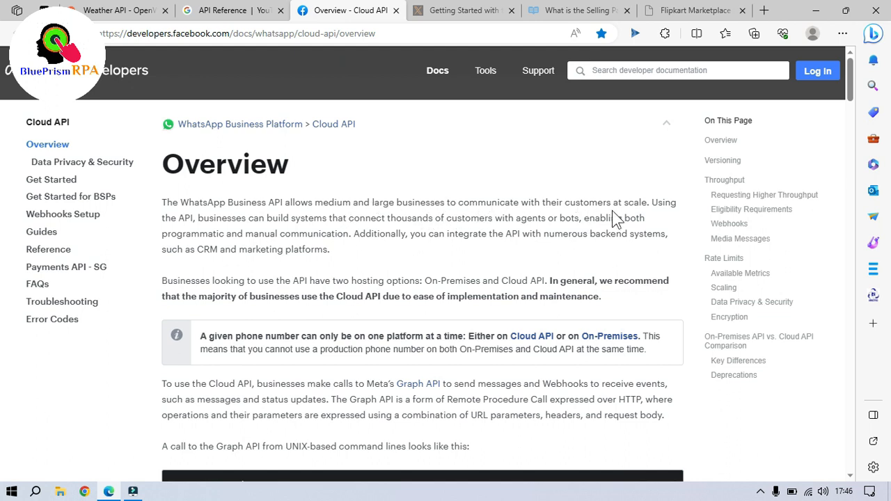
mouse_move(451, 217)
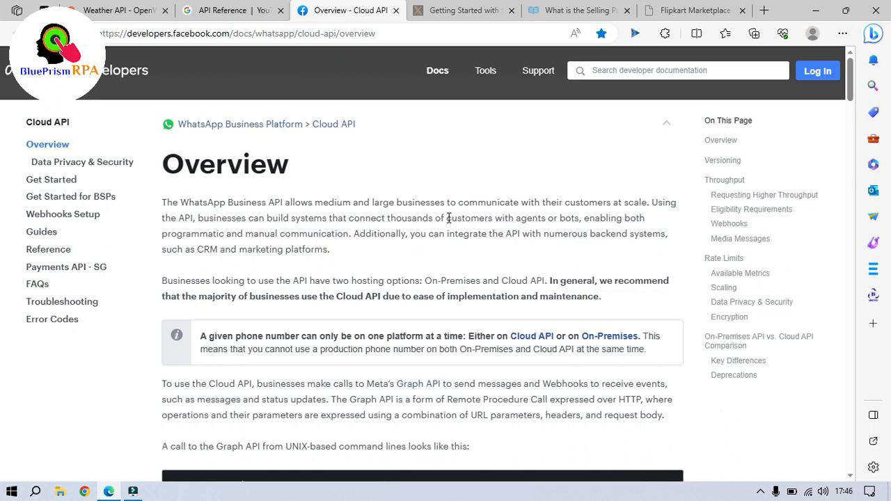
mouse_move(391, 234)
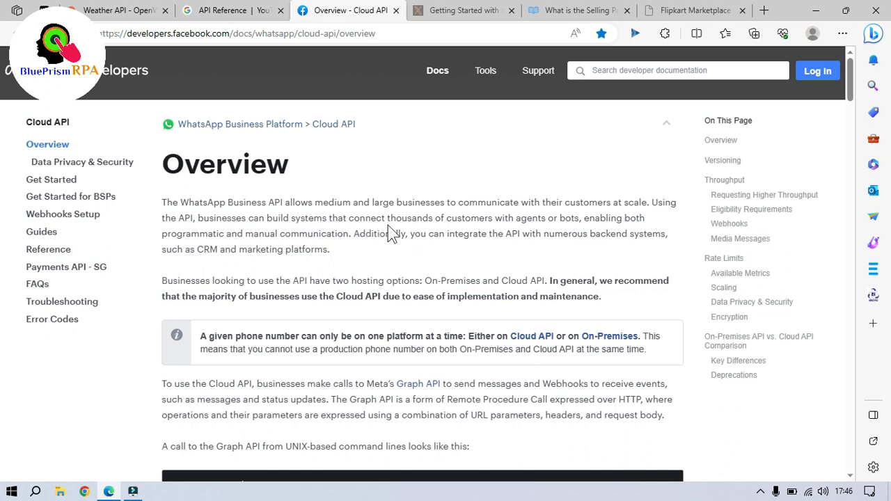
mouse_move(532, 234)
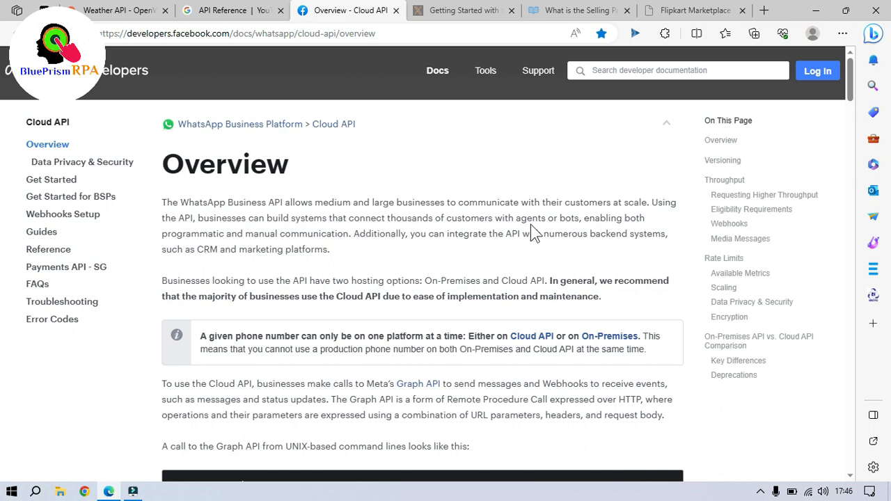
mouse_move(231, 237)
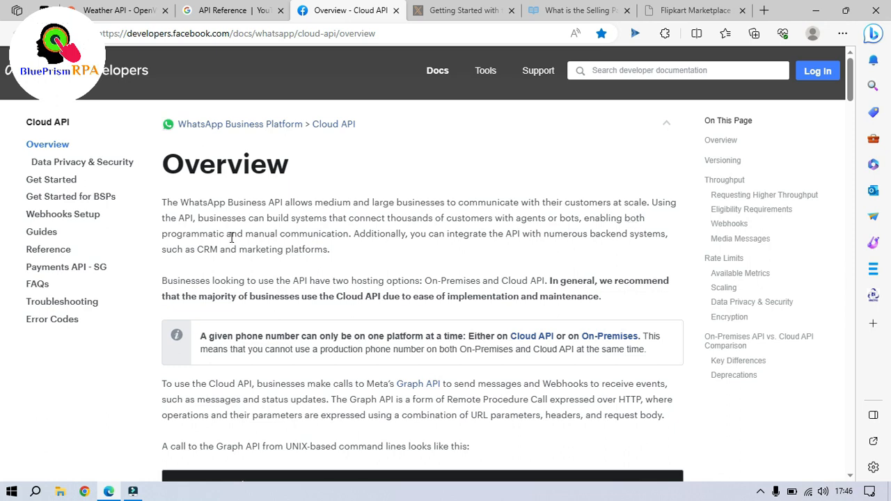
mouse_move(317, 250)
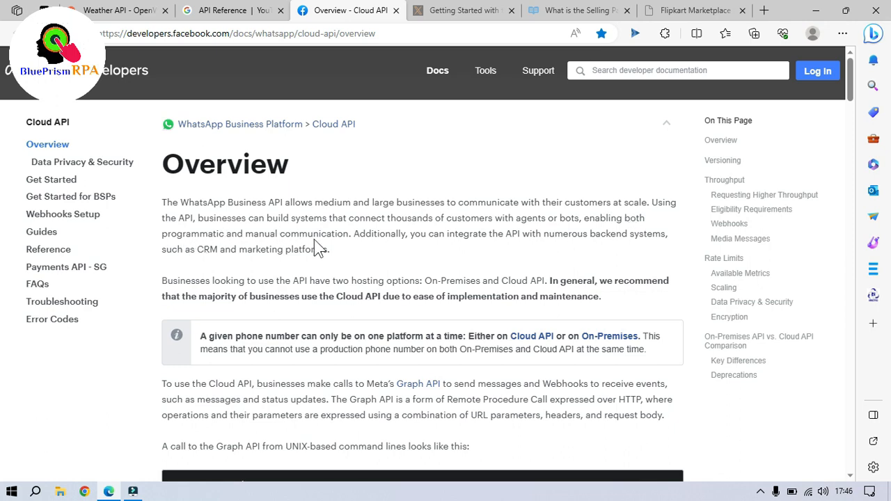
click(463, 9)
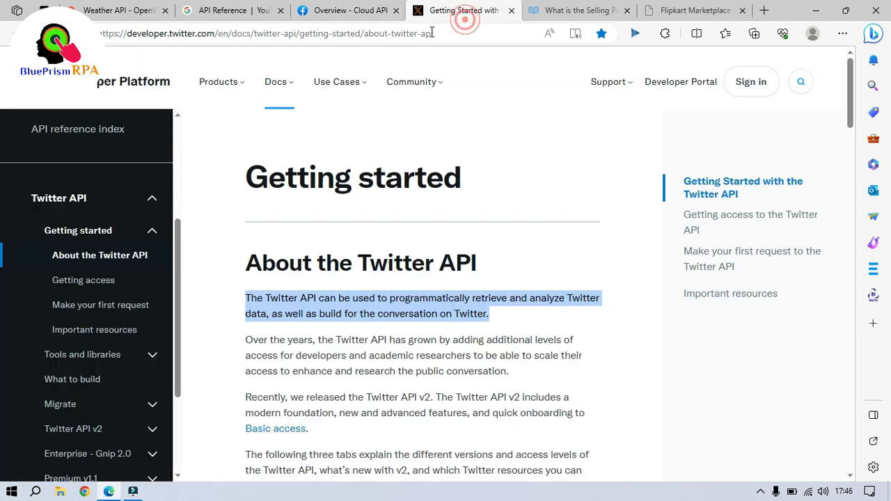
Read Twitter's 'About the Twitter API' introduction, clearing the text selection
click(444, 272)
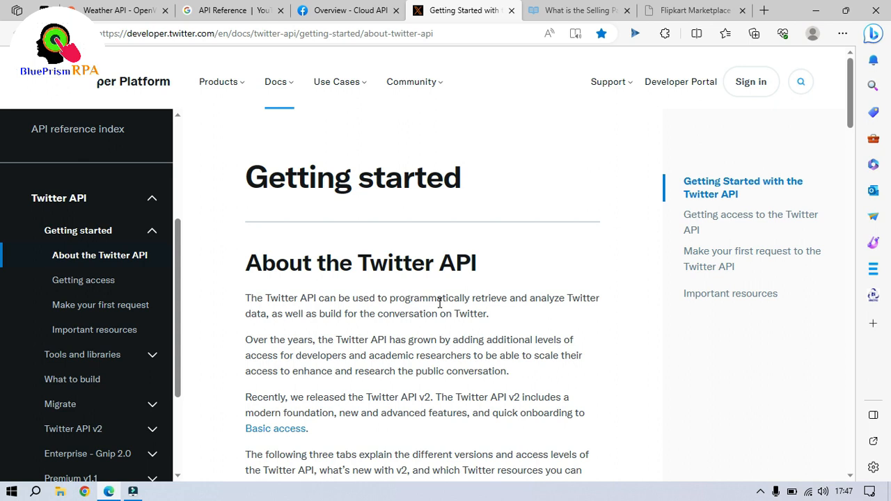
mouse_move(605, 309)
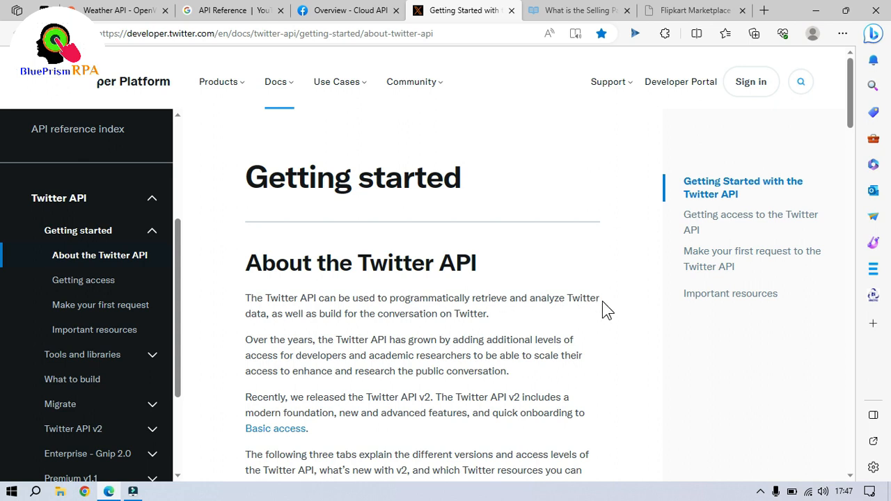
mouse_move(338, 319)
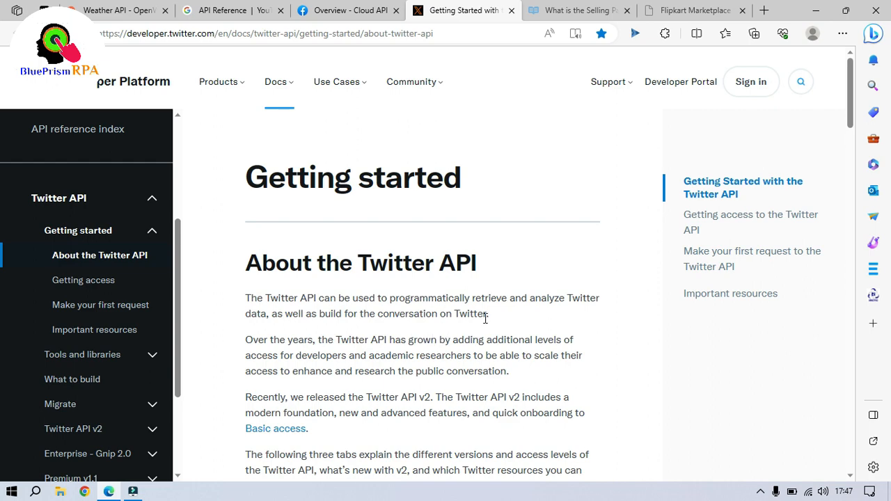
mouse_move(571, 11)
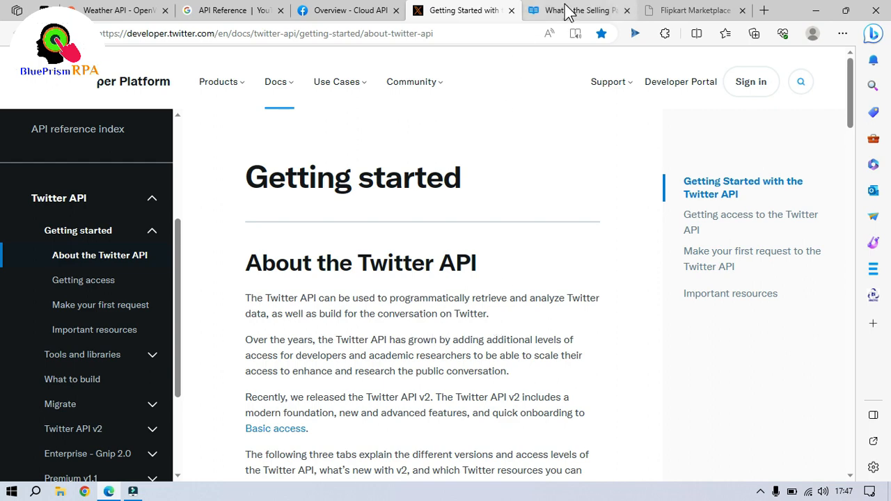
View Amazon's 'What is the Selling Partner API' page with its description and key features
click(573, 10)
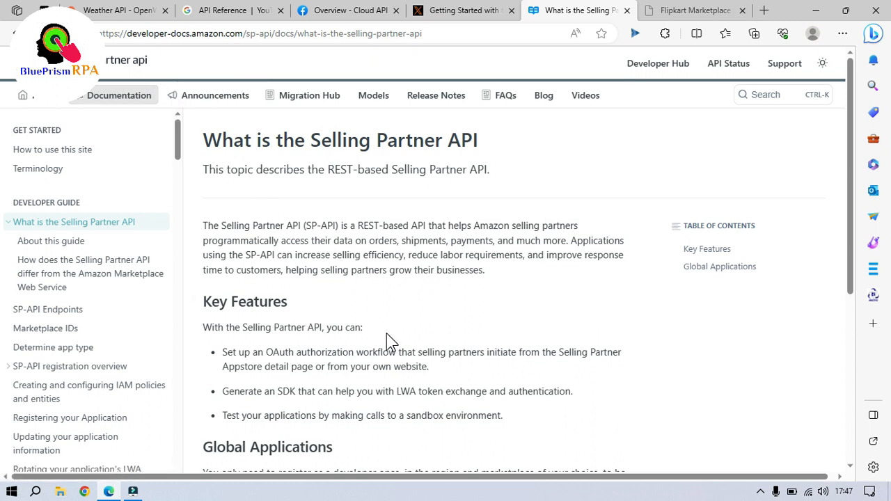
mouse_move(234, 229)
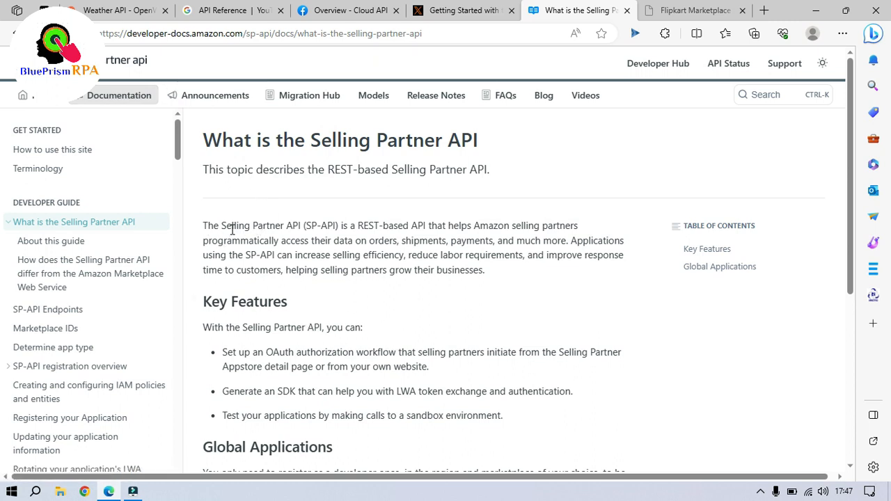
mouse_move(384, 240)
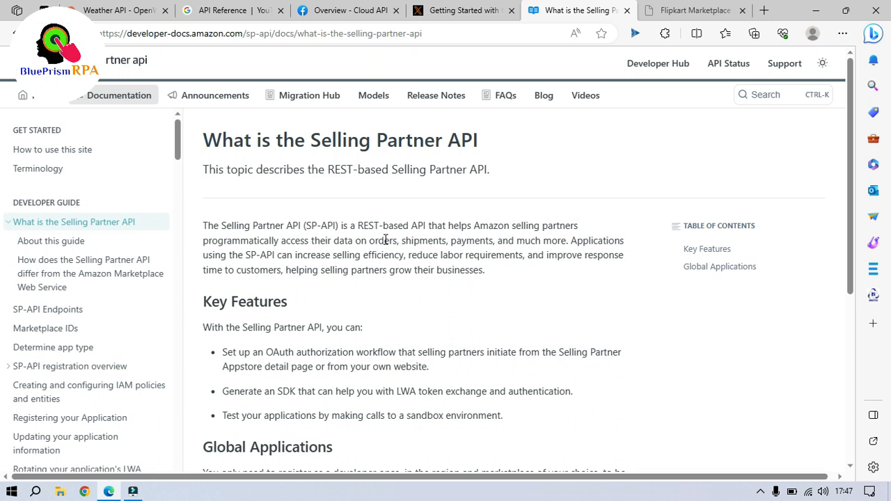
mouse_move(434, 234)
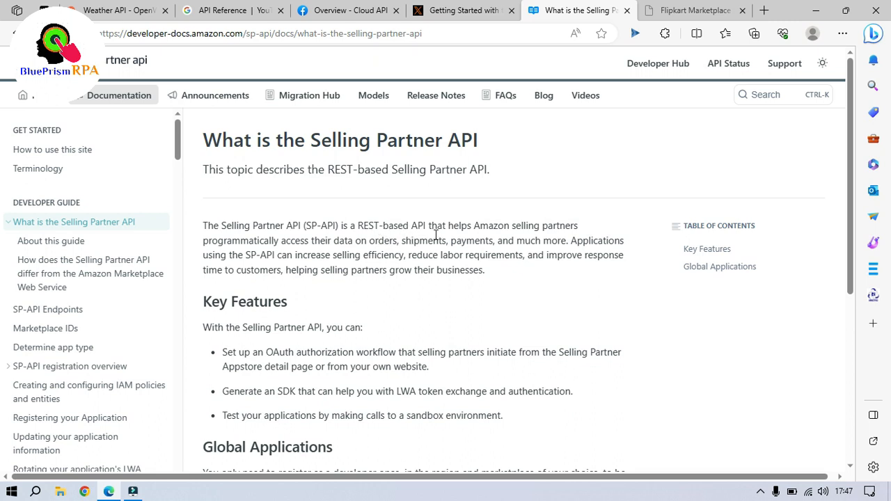
mouse_move(504, 240)
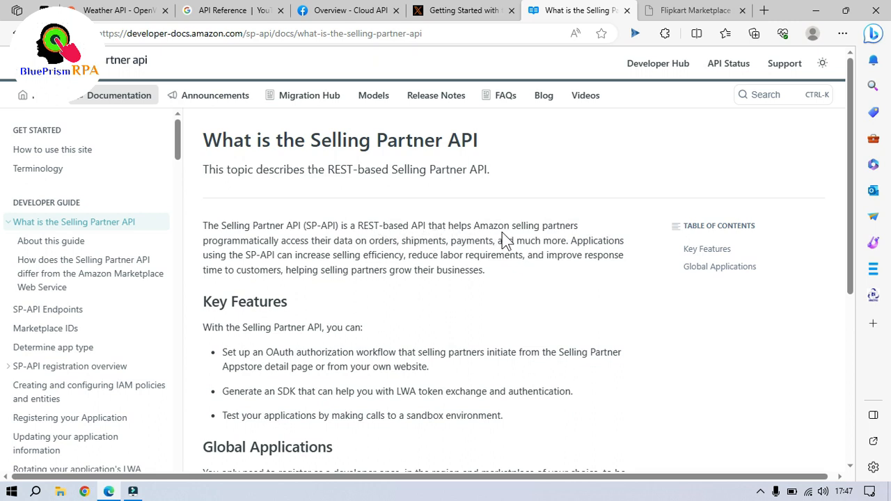
mouse_move(323, 261)
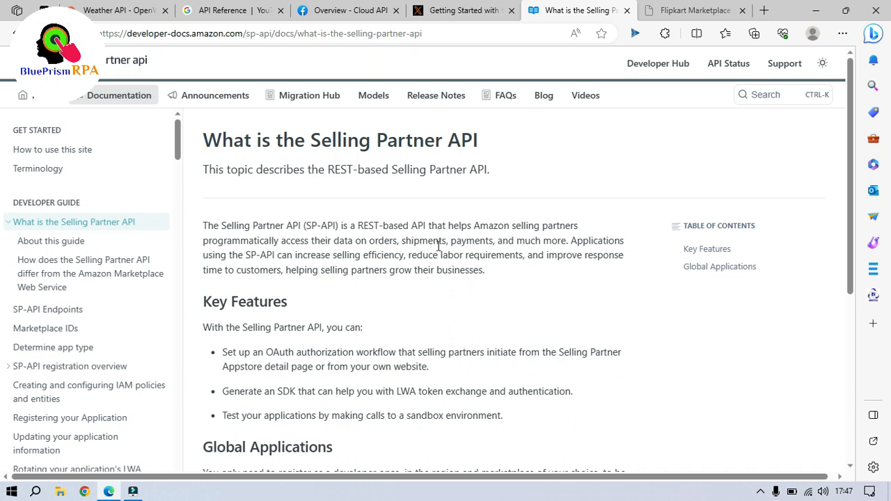
mouse_move(557, 245)
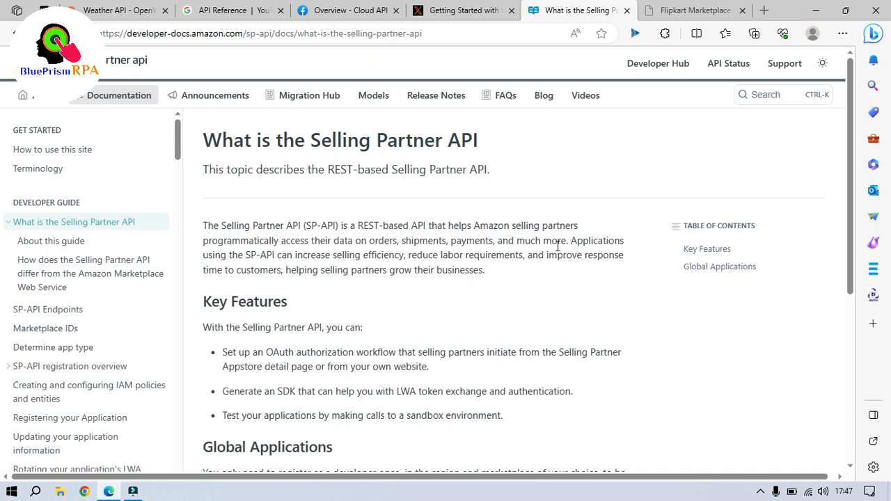
View the Flipkart Marketplace Seller APIs docs and highlight the sentence on what sellers can do
click(694, 9)
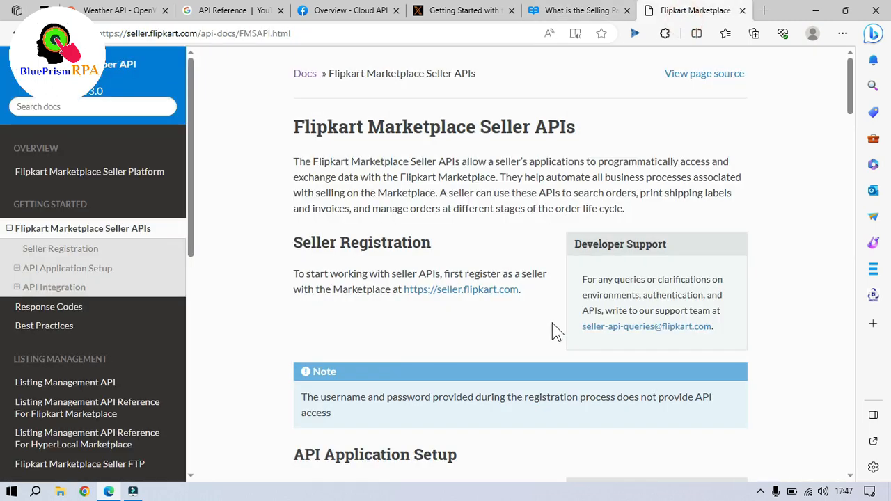
mouse_move(428, 164)
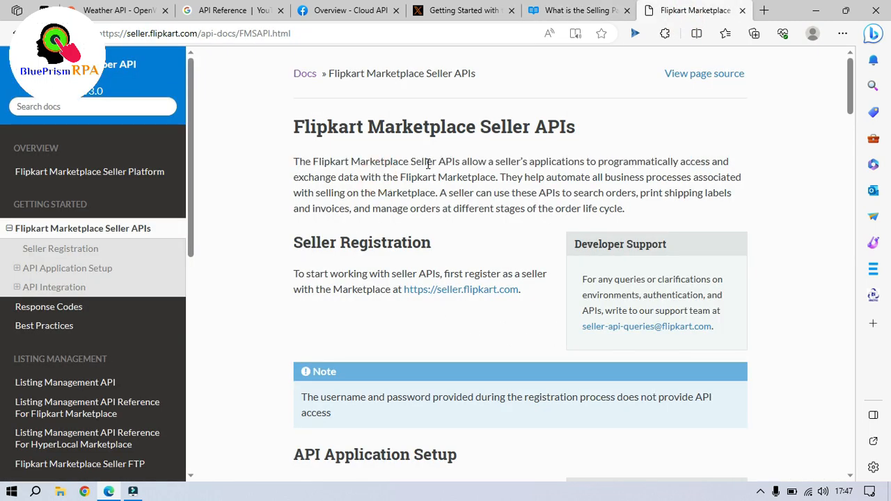
mouse_move(563, 179)
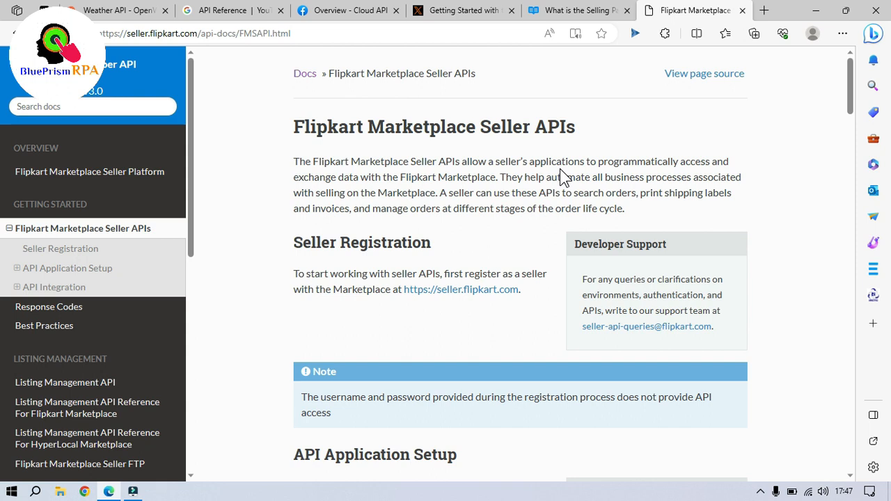
mouse_move(641, 173)
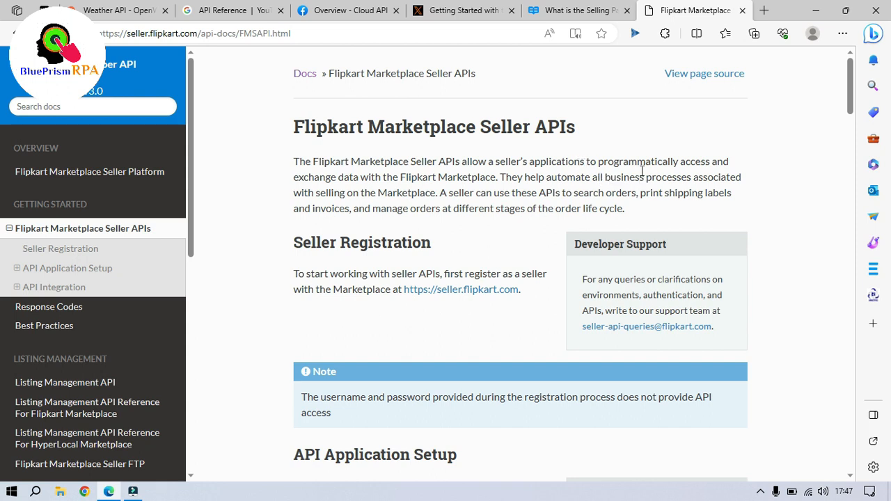
mouse_move(395, 181)
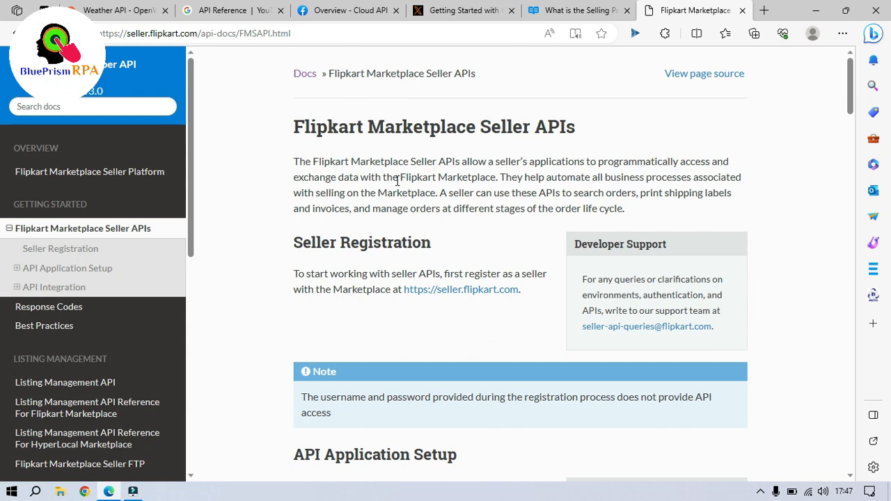
mouse_move(471, 194)
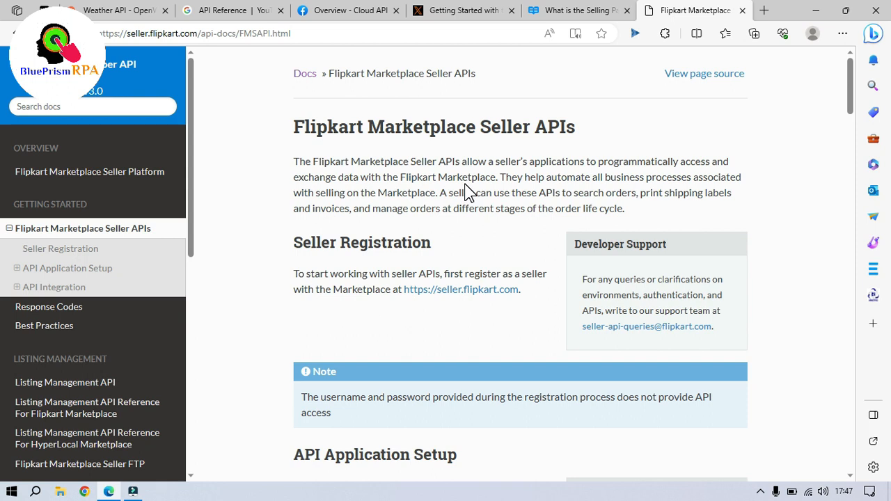
mouse_move(443, 194)
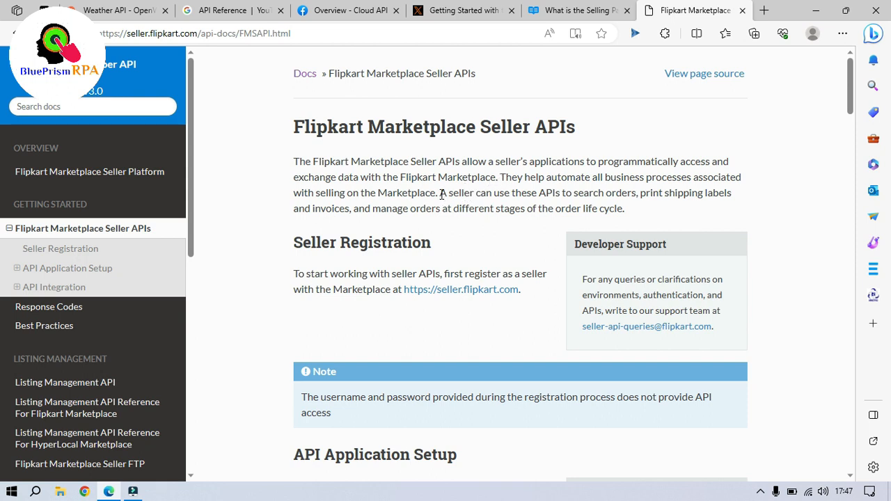
drag(440, 192, 618, 192)
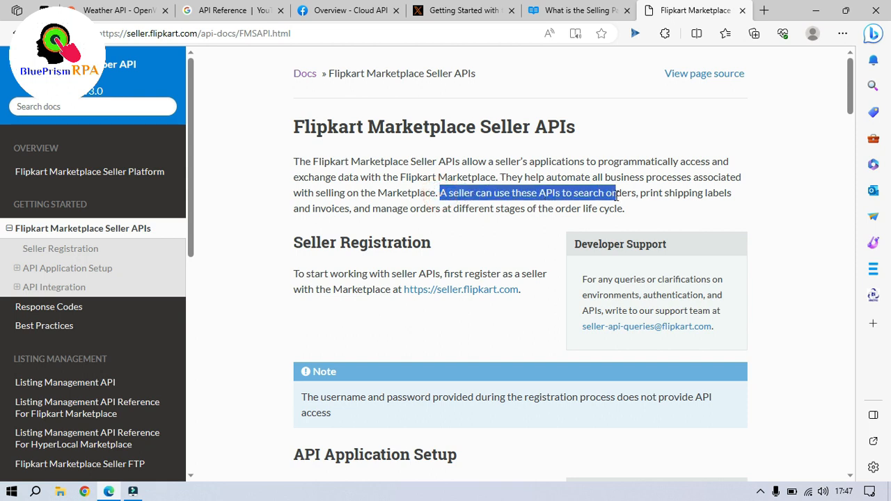
drag(616, 192, 732, 192)
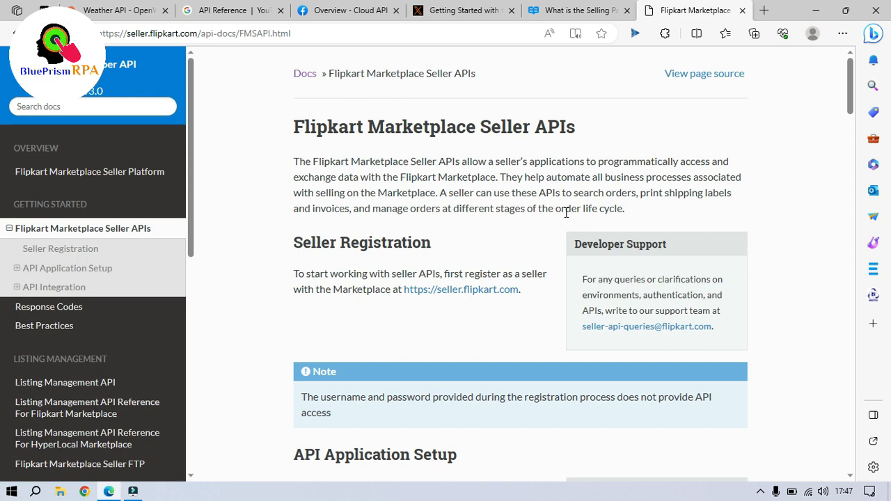
mouse_move(635, 220)
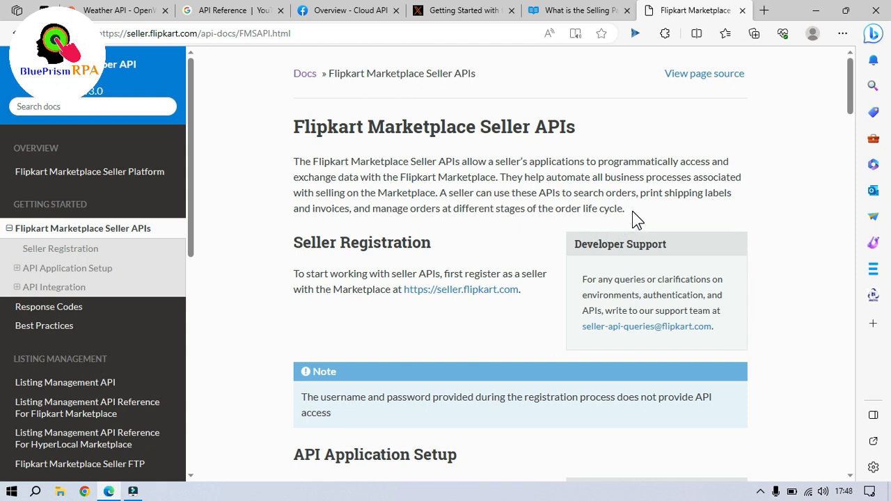